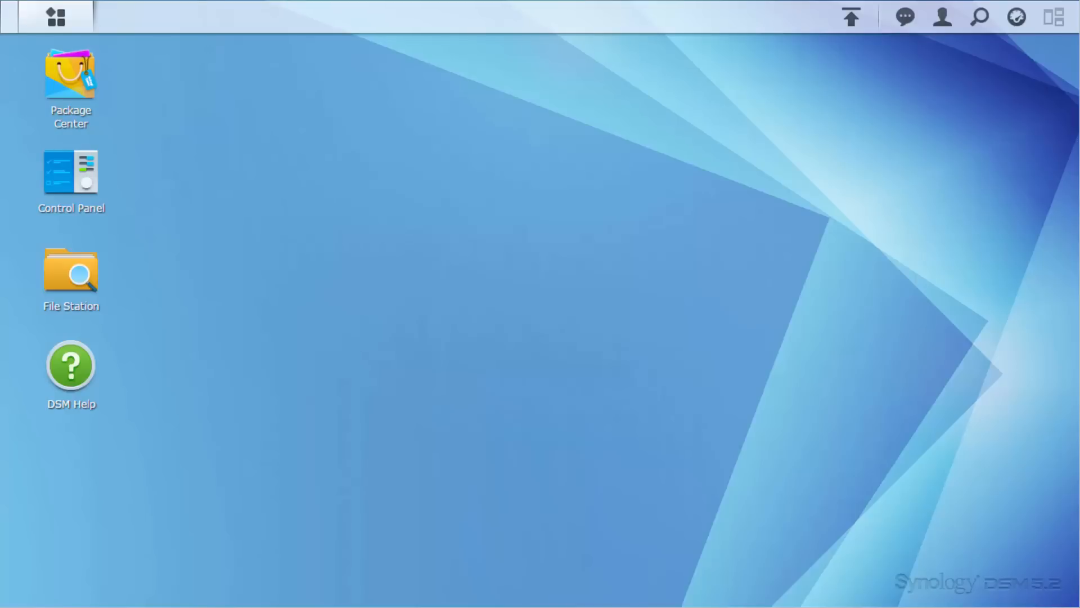
# - Install the Media Server package from Package Center's Multimedia category, then close Package Center
pyautogui.doubleClick(69, 76)
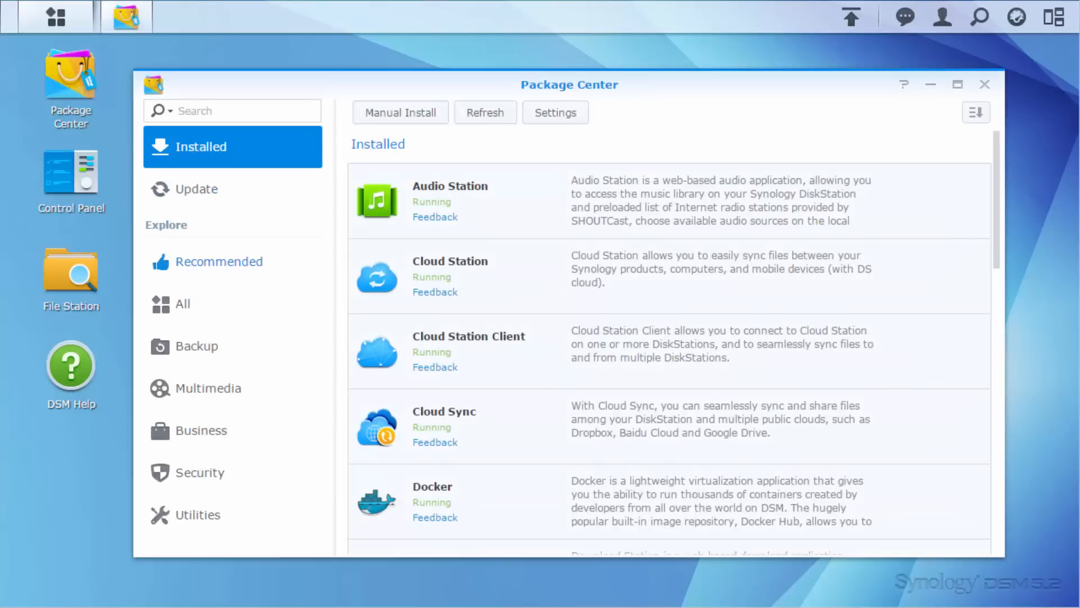
pyautogui.click(208, 388)
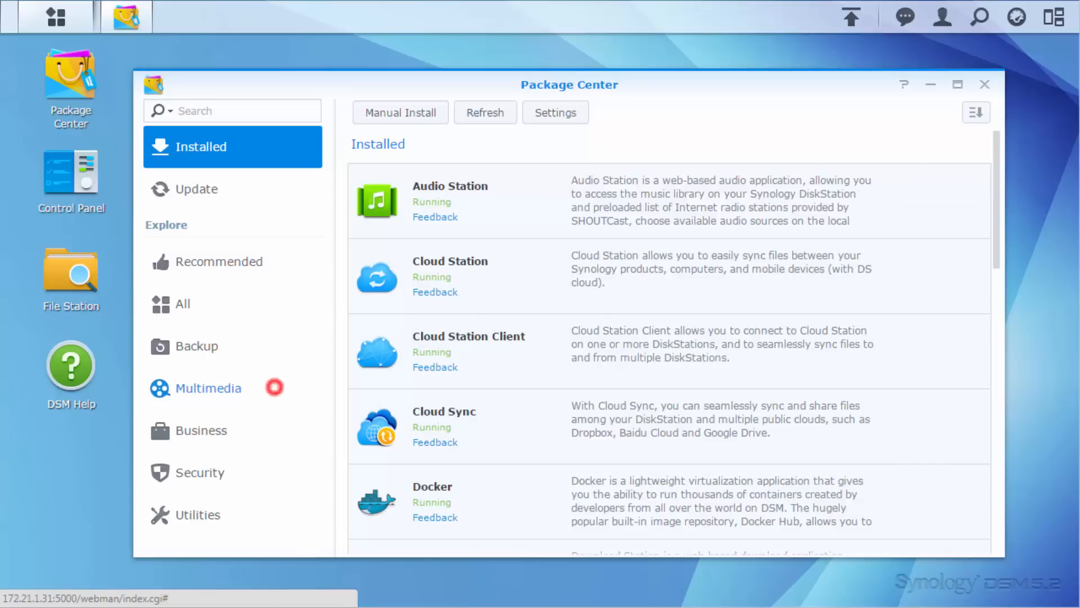
pyautogui.click(208, 388)
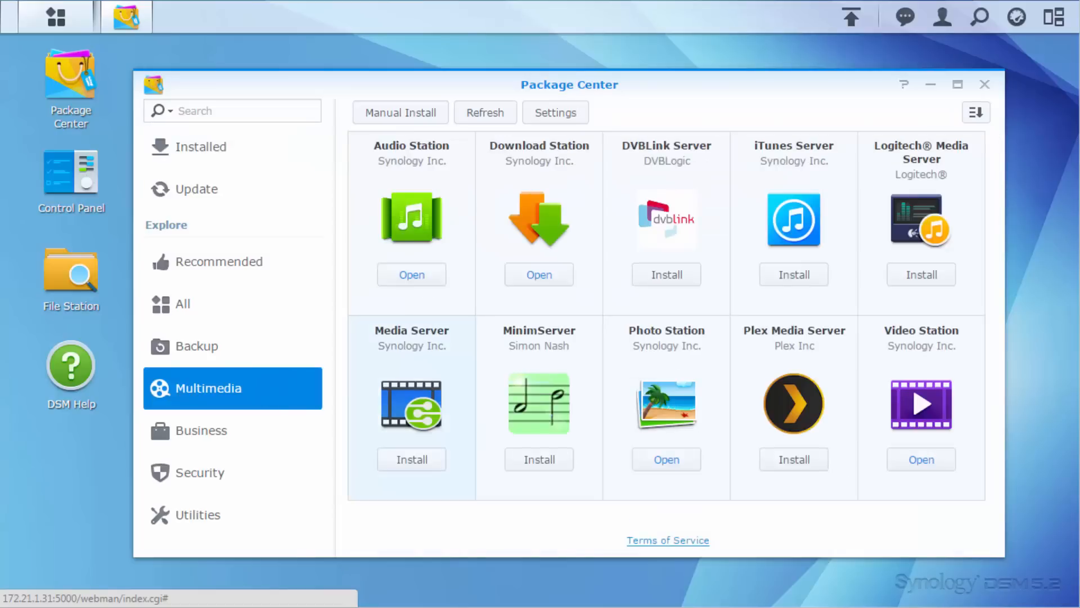
pyautogui.click(411, 459)
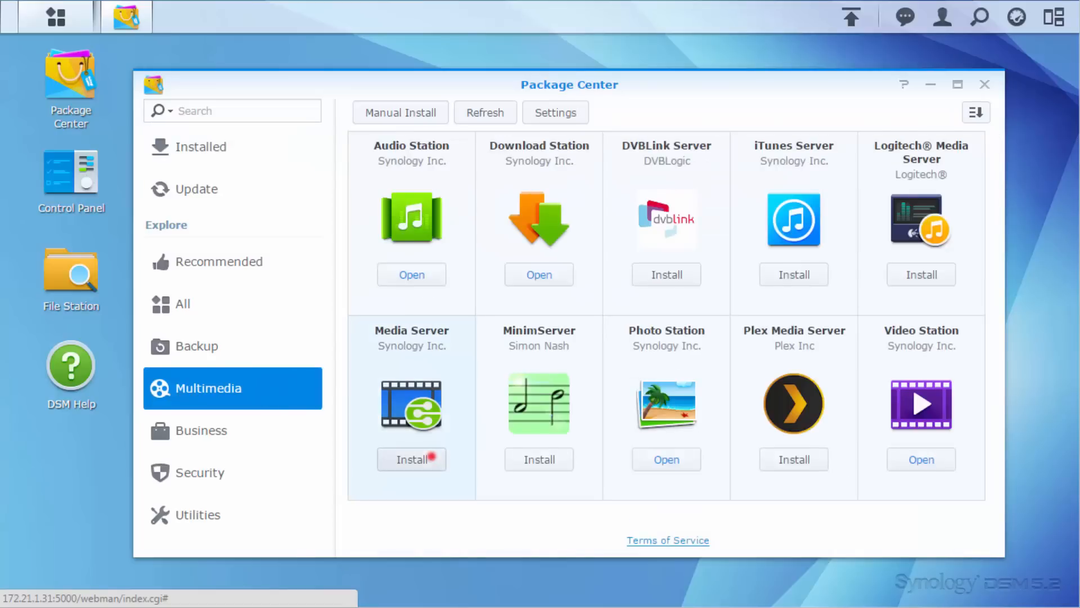
pyautogui.click(411, 459)
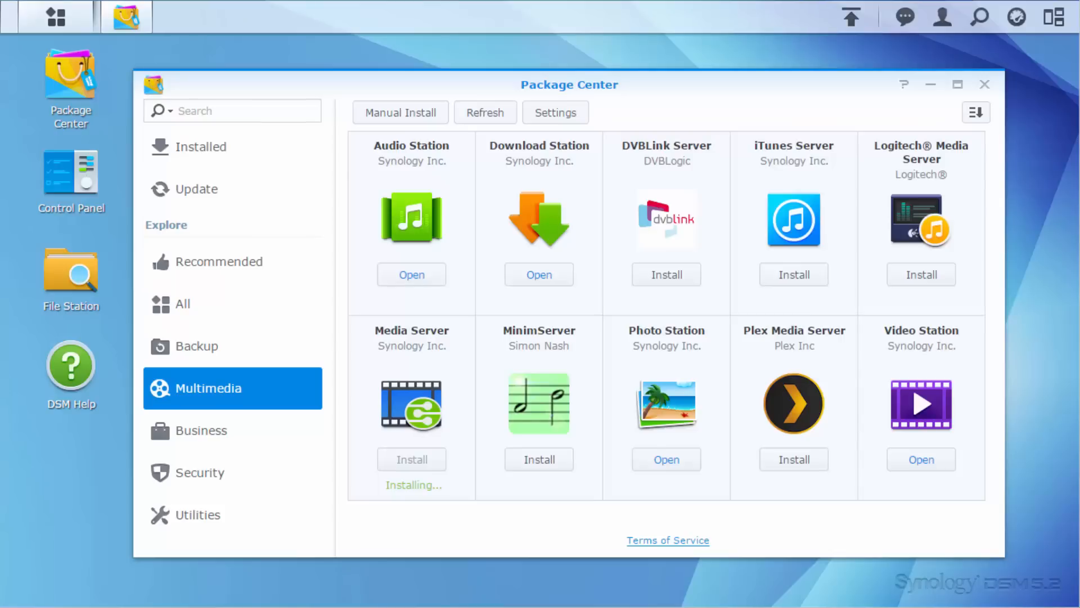
pyautogui.click(411, 459)
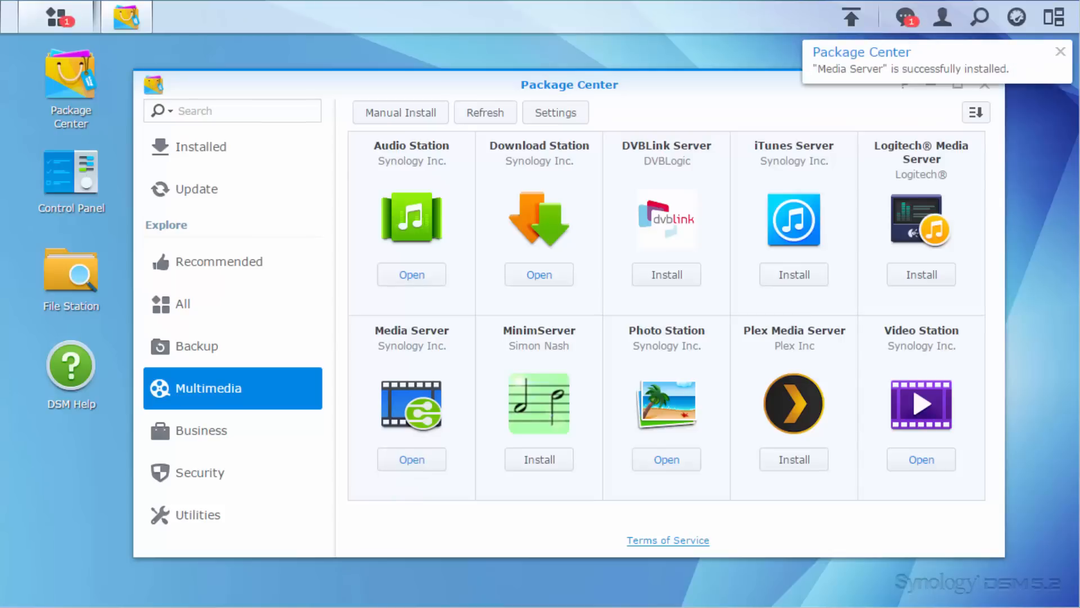
pyautogui.click(987, 85)
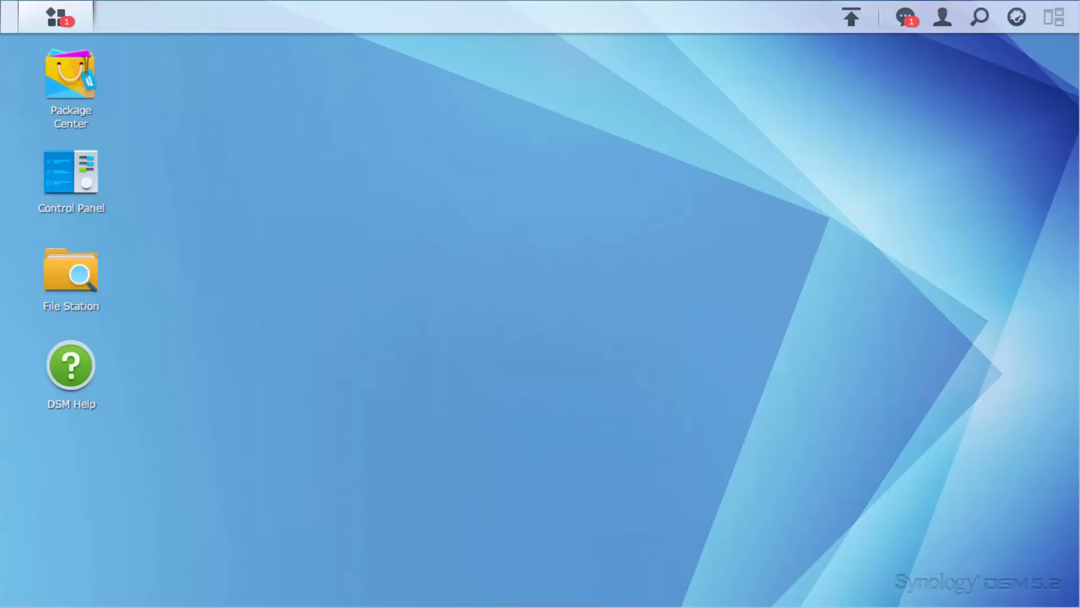
pyautogui.moveTo(71, 275)
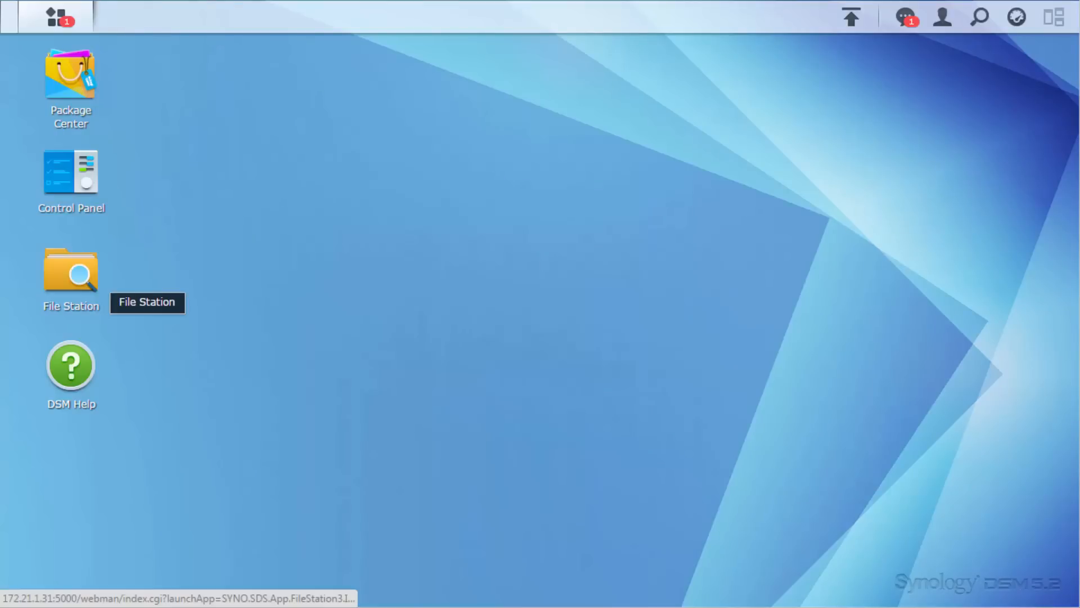
# - Upload synology.mp4 into the video shared folder via File Station and dismiss the success notice
pyautogui.doubleClick(70, 271)
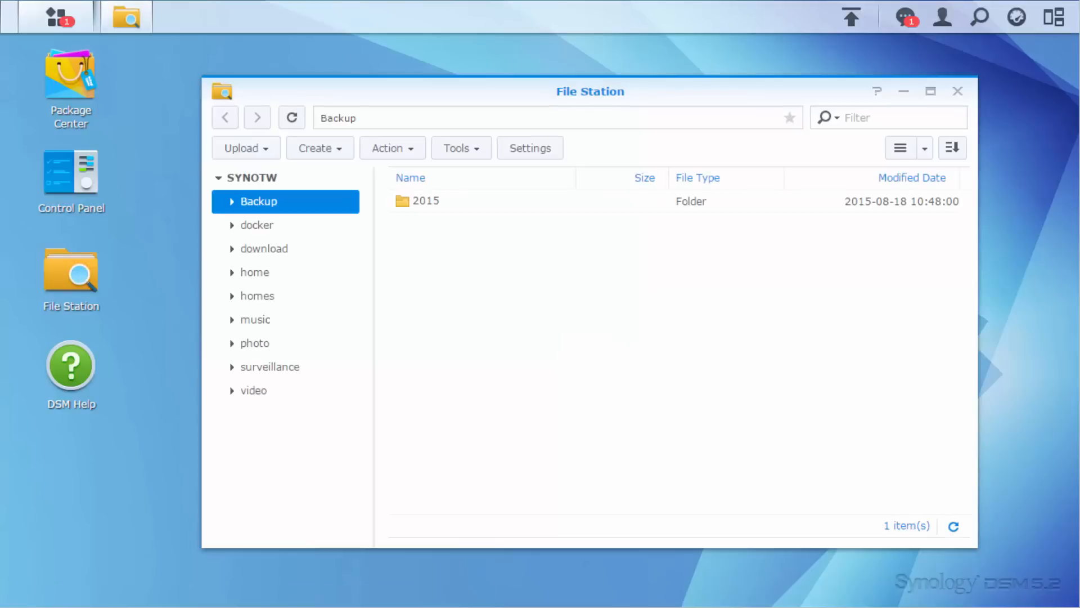
pyautogui.moveTo(255, 343)
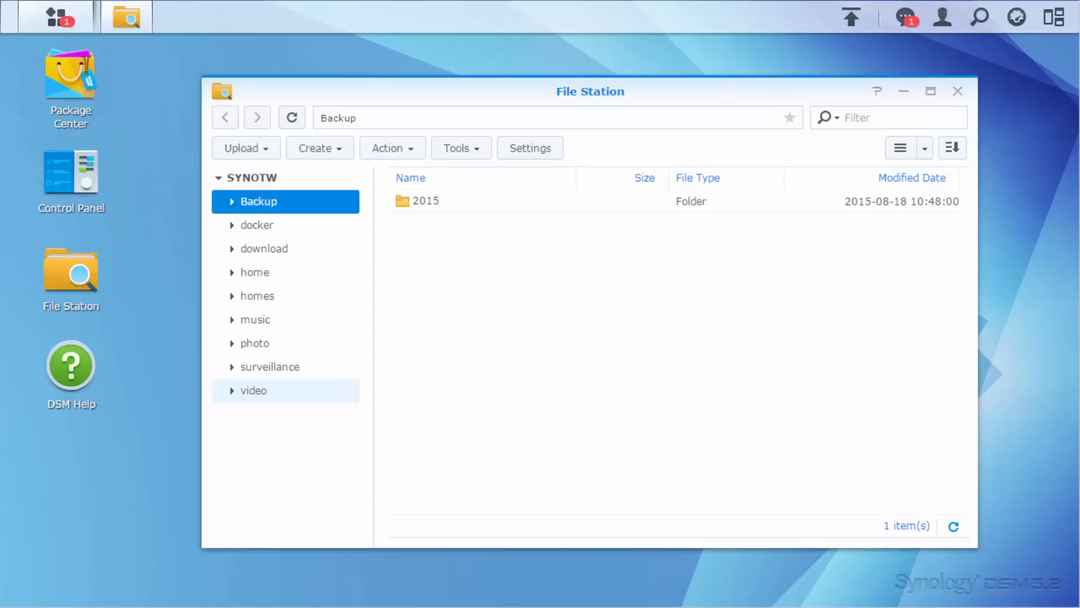
pyautogui.click(253, 390)
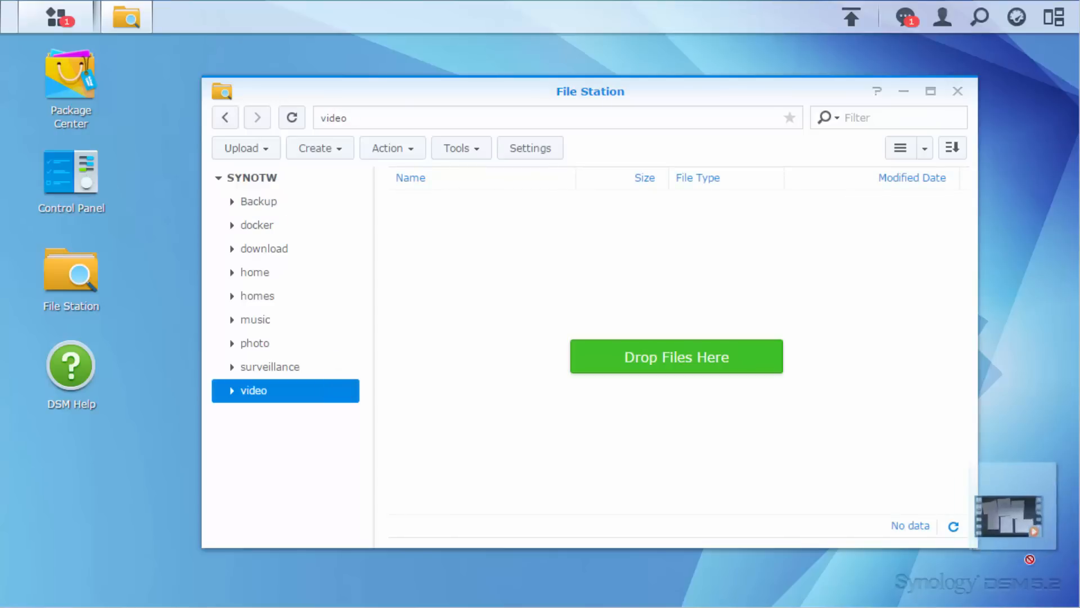
pyautogui.moveTo(1009, 504); pyautogui.dragTo(682, 365)
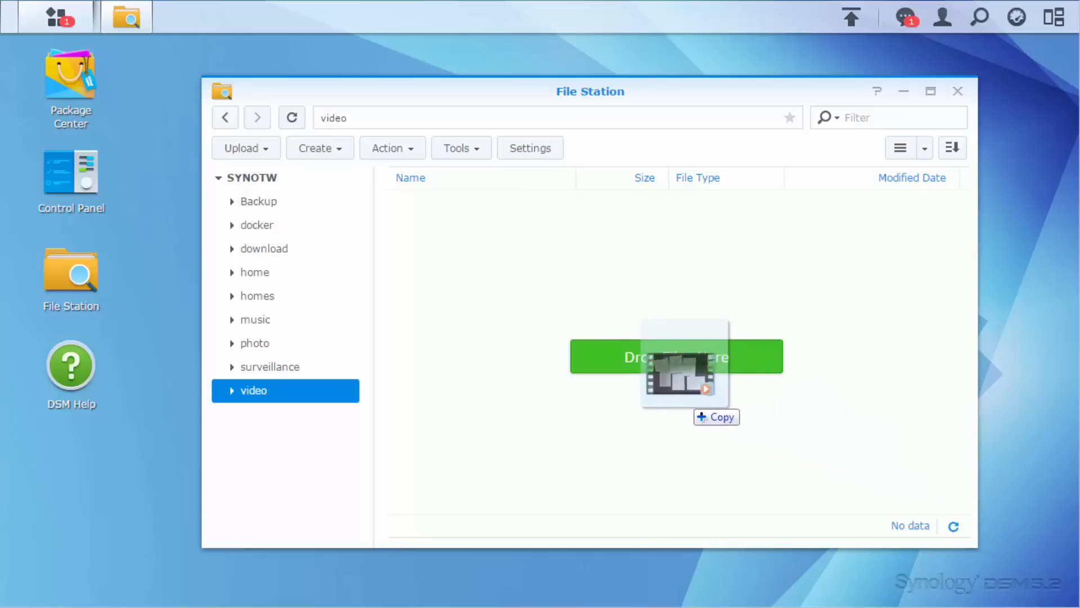
pyautogui.moveTo(681, 365); pyautogui.dragTo(568, 383)
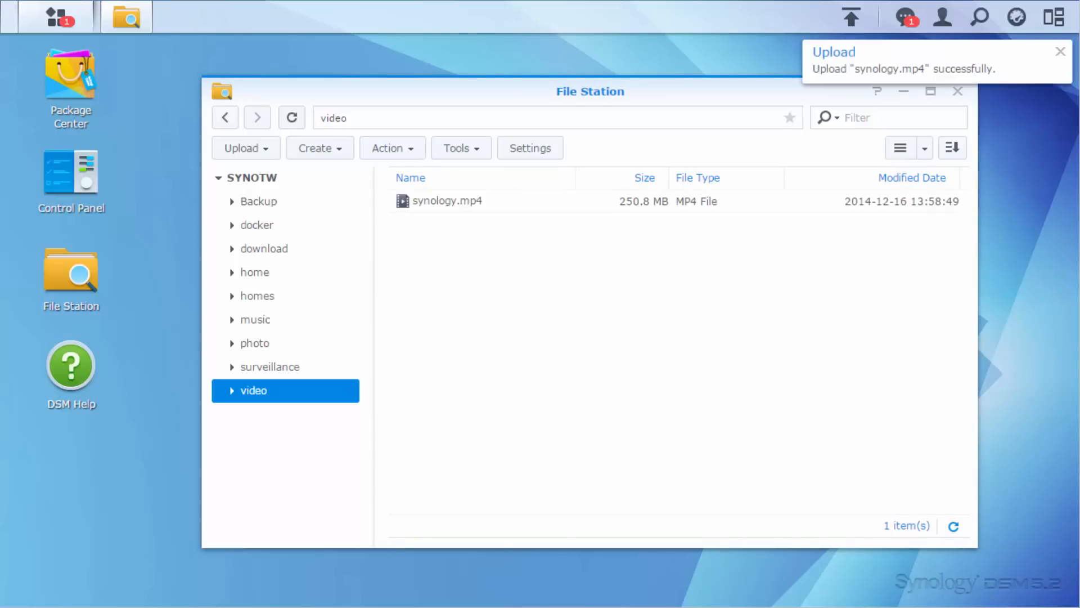
pyautogui.click(1058, 49)
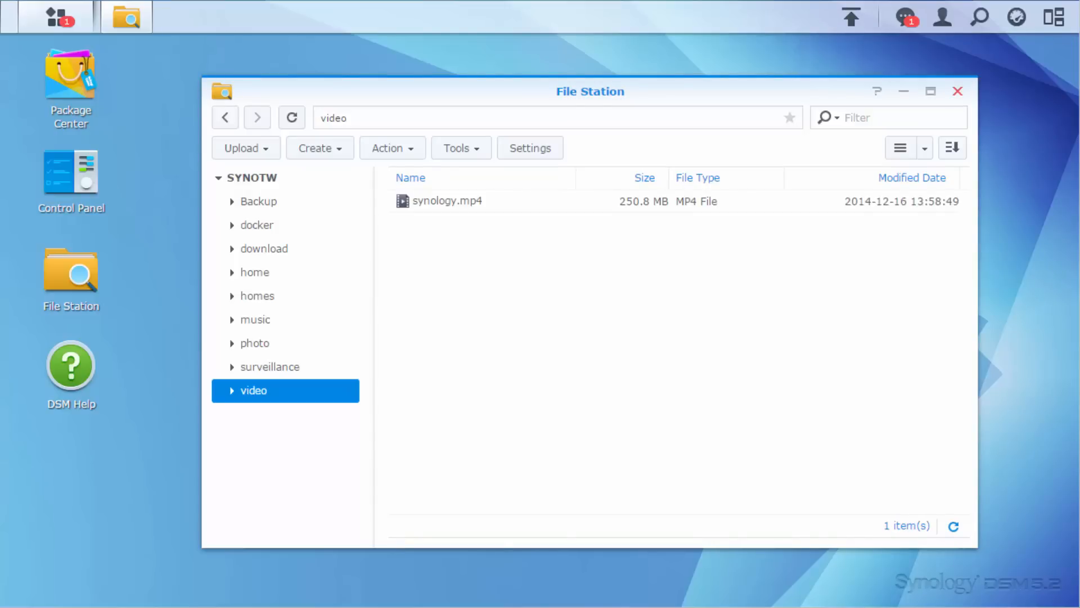
# - Close File Station and show the Indexed Folder list under Control Panel's Media Indexing
pyautogui.click(958, 91)
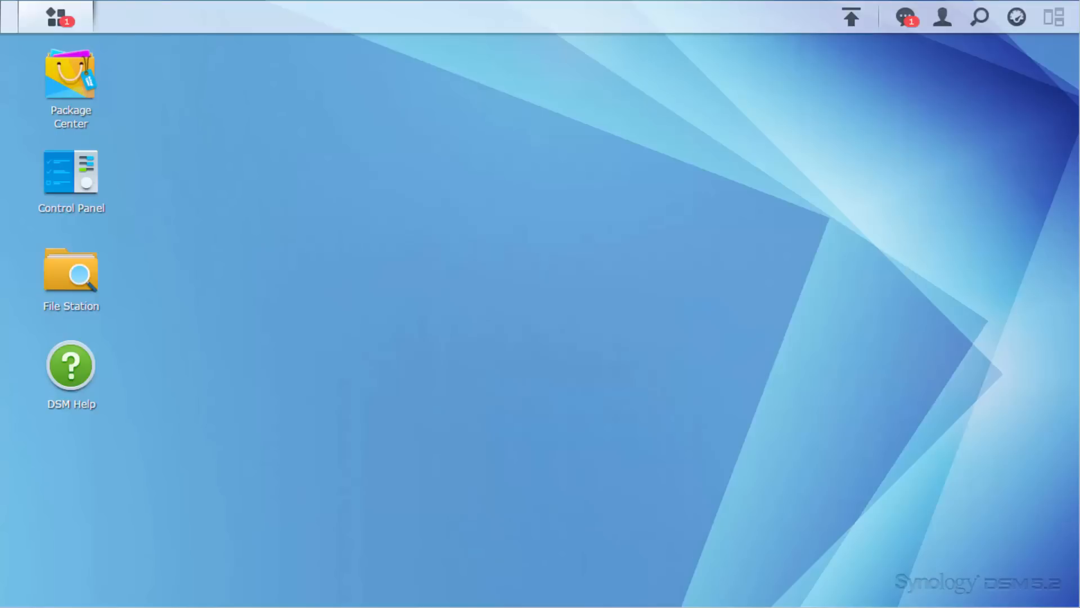
pyautogui.doubleClick(70, 172)
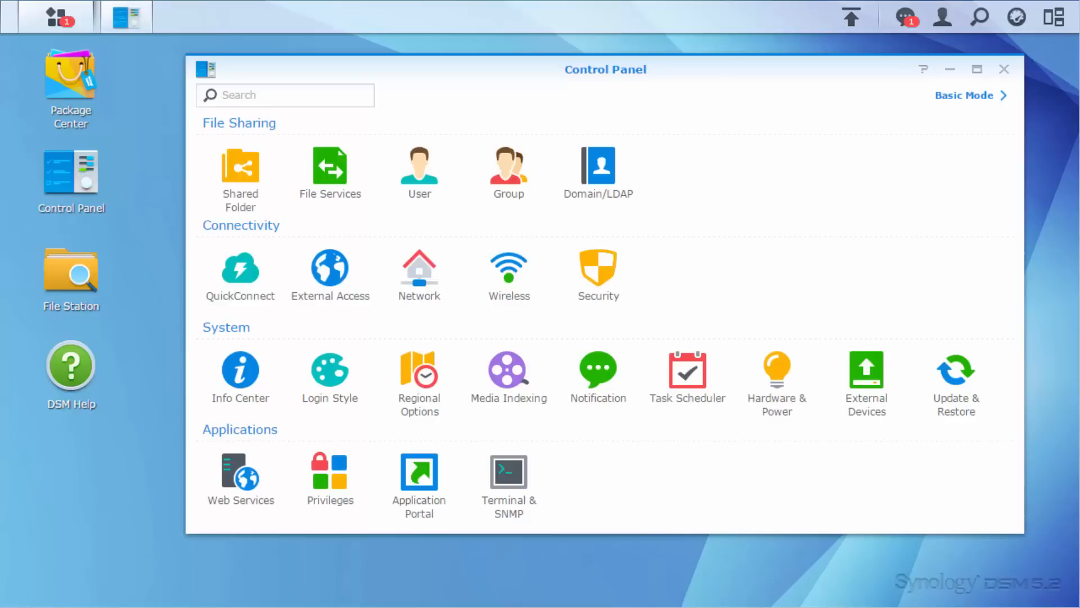
pyautogui.click(508, 369)
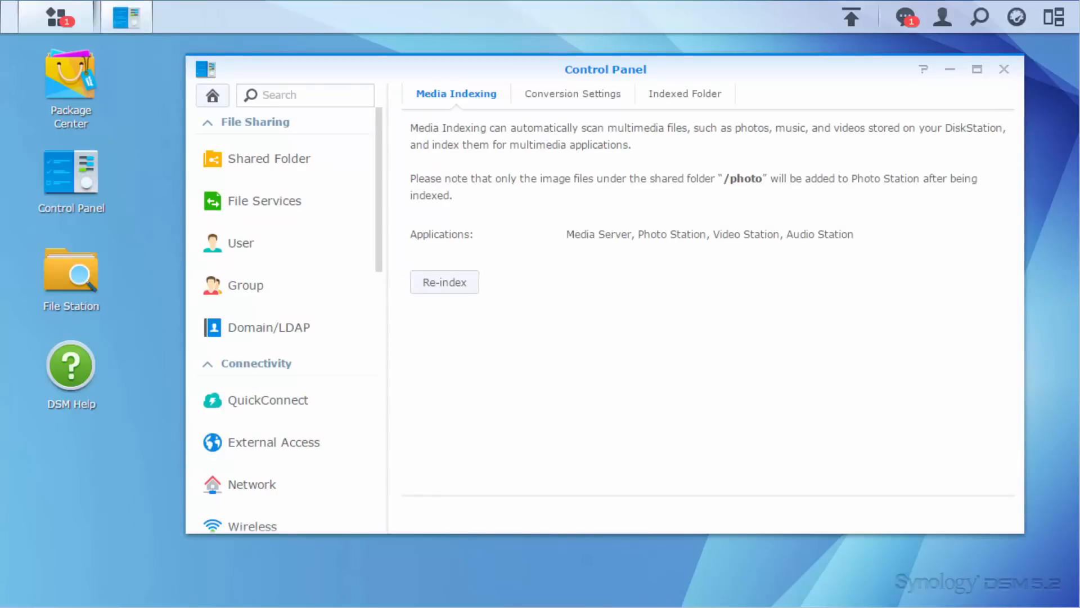
pyautogui.click(686, 93)
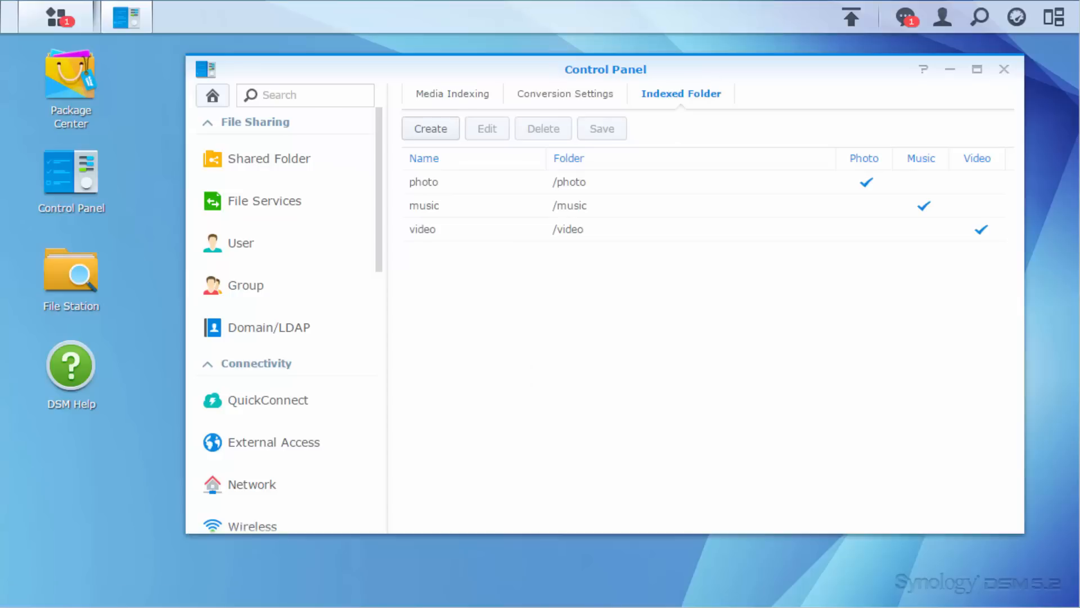
# - Create an indexed folder named 'clips' pointing to /surveillance with photo, music and video types
pyautogui.click(430, 129)
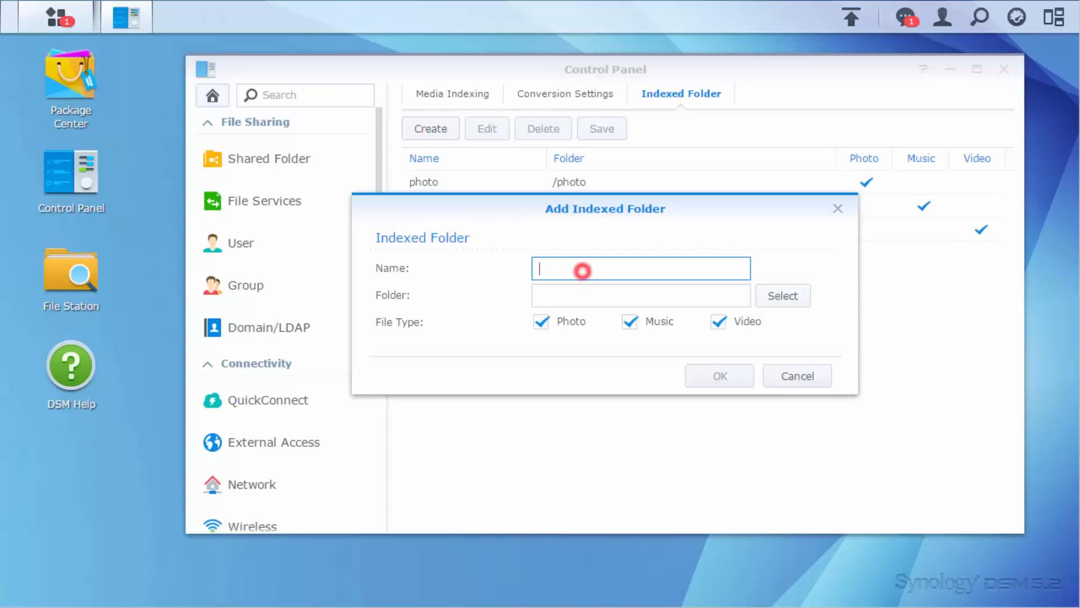
pyautogui.write('clips')
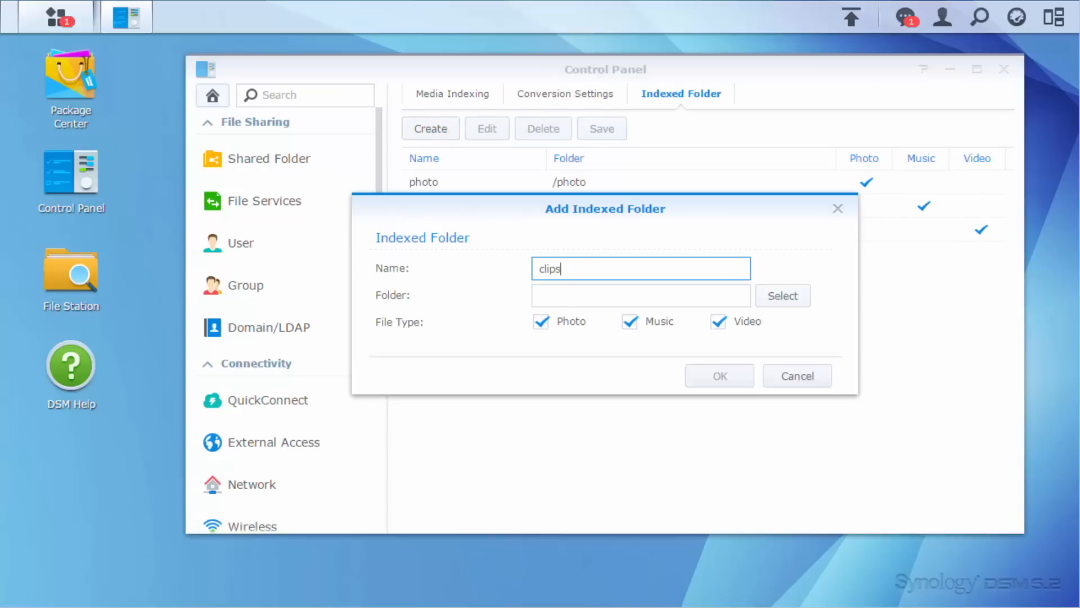
pyautogui.click(782, 296)
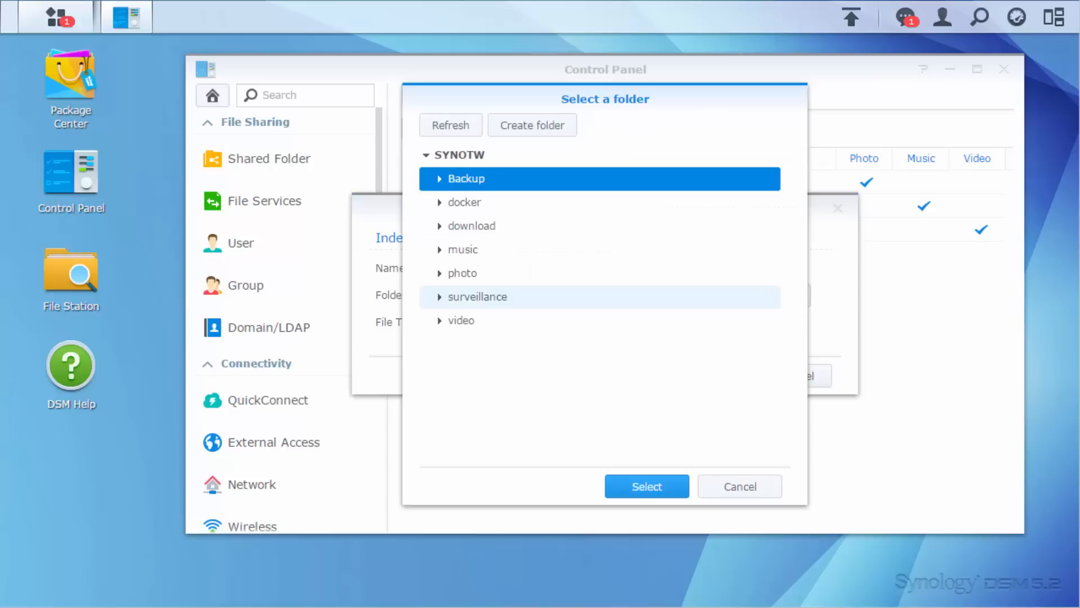
pyautogui.click(646, 486)
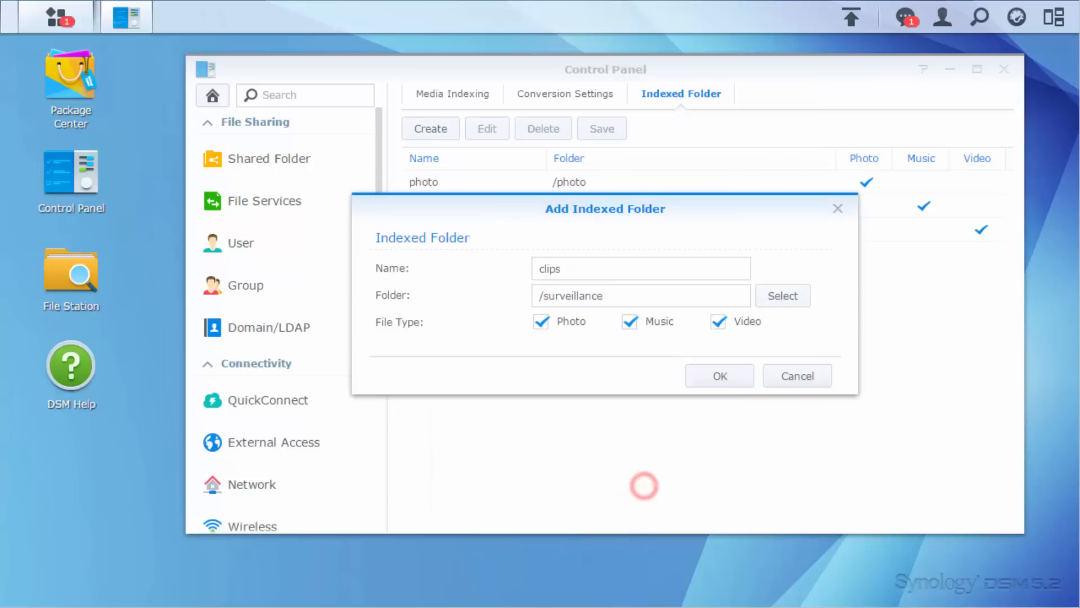
pyautogui.click(720, 376)
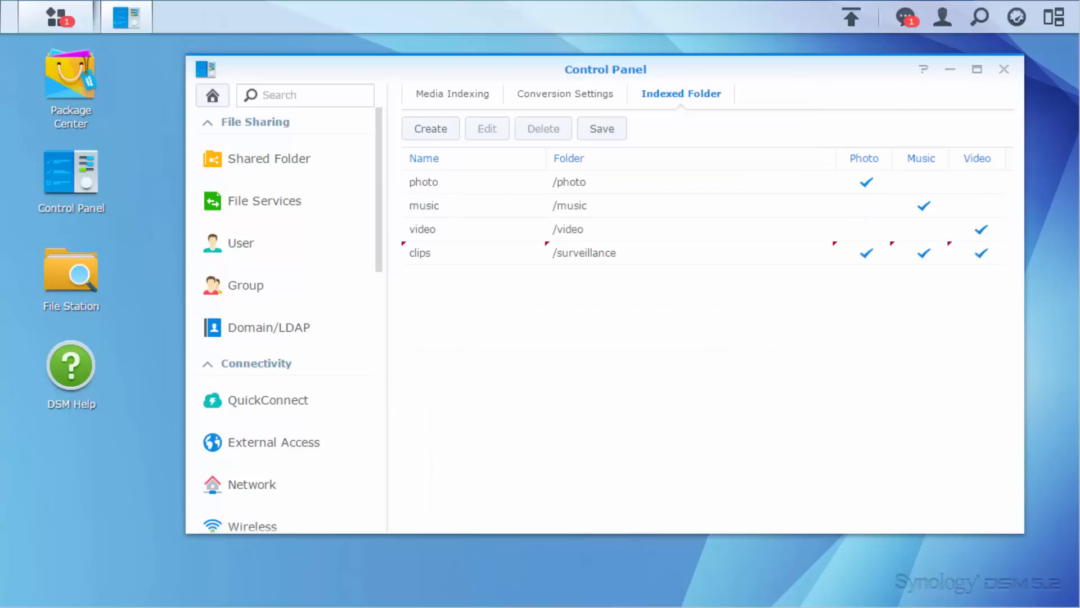